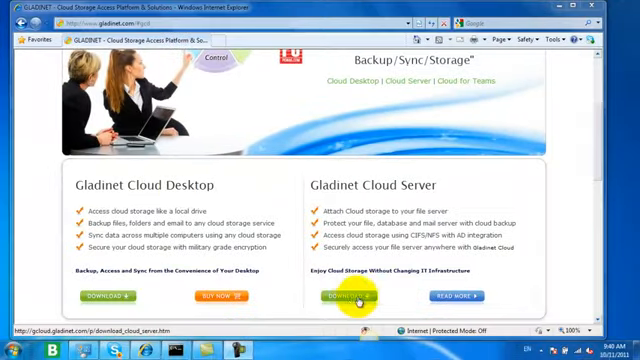
# Download the Gladinet Cloud Server installer from gladinet.com and run it from the security warning.
pyautogui.click(340, 296)
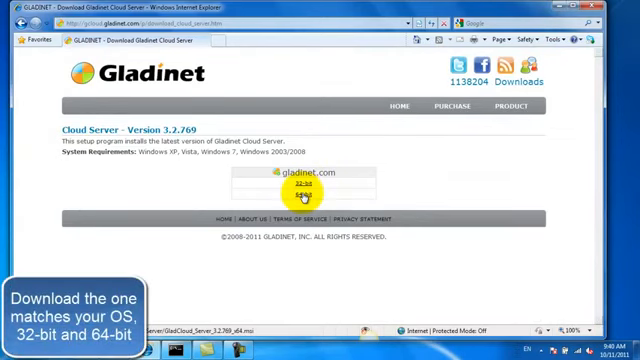
pyautogui.click(308, 192)
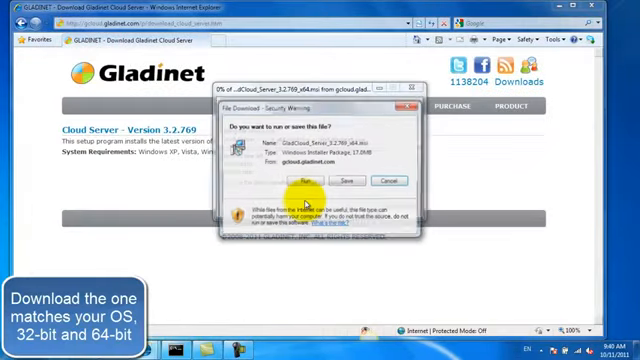
pyautogui.click(344, 180)
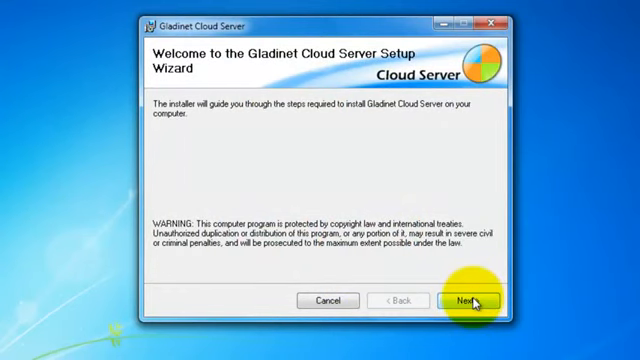
# Accept the license agreement, keep the default installation folder and complete the installation.
pyautogui.click(470, 300)
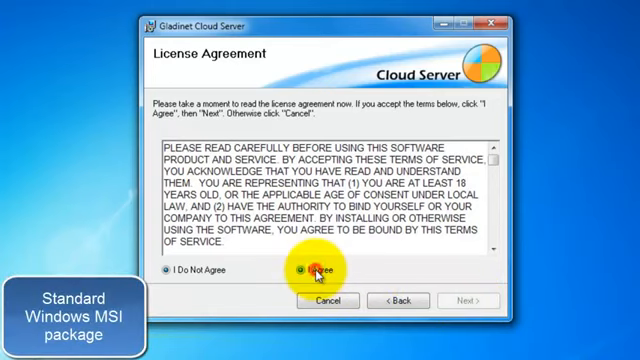
pyautogui.click(304, 270)
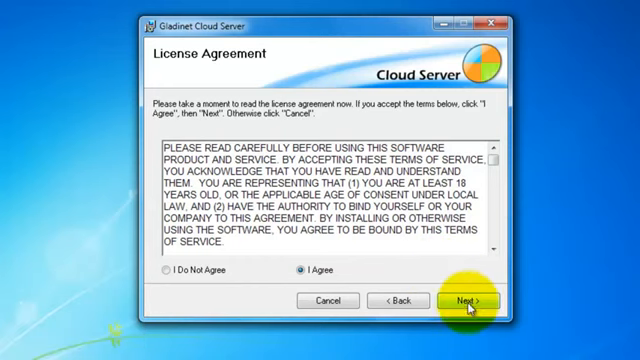
pyautogui.click(468, 300)
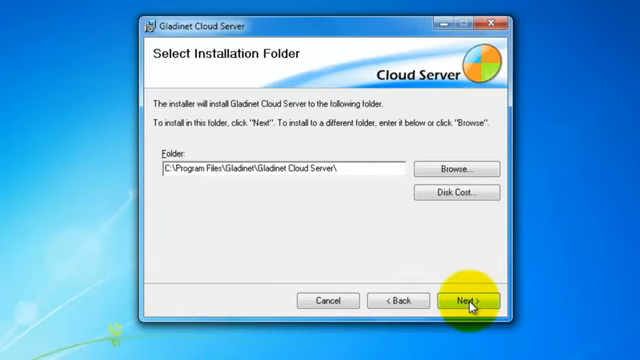
pyautogui.click(470, 300)
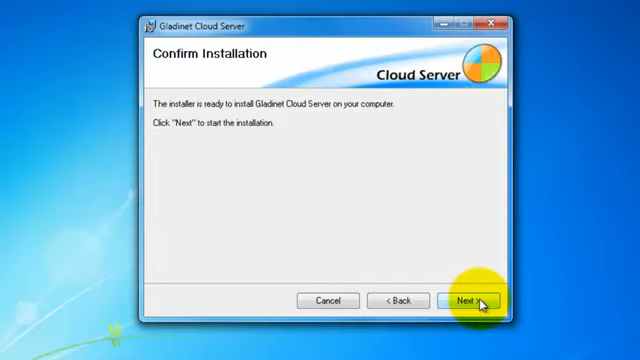
pyautogui.click(470, 300)
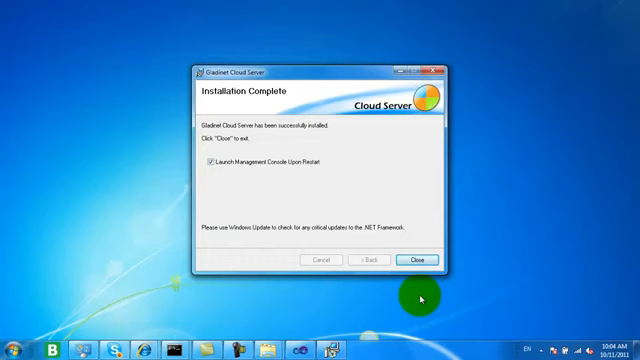
pyautogui.click(418, 260)
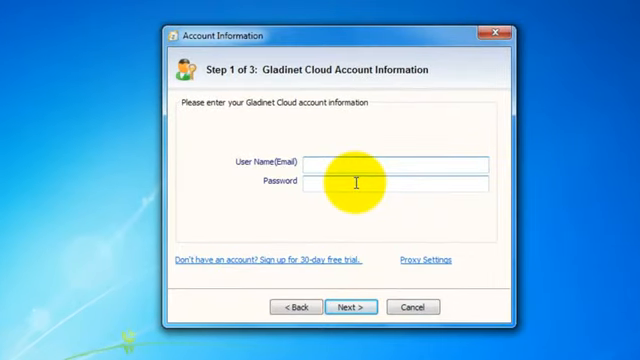
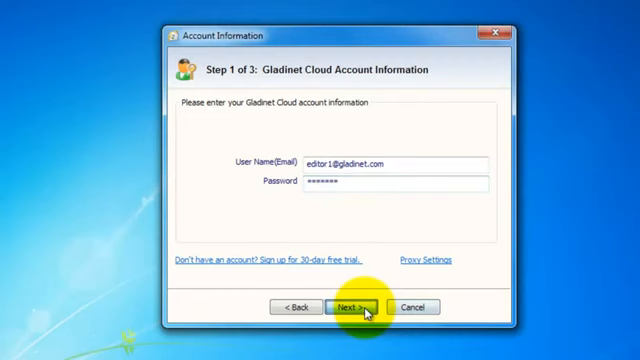
# Enter the Gladinet Cloud account email and password, verify the account and continue to the console.
pyautogui.click(356, 308)
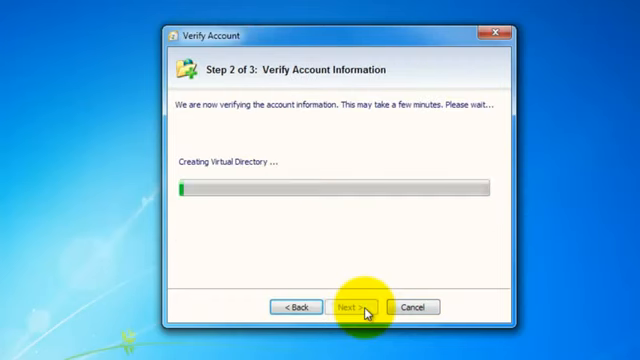
pyautogui.click(356, 308)
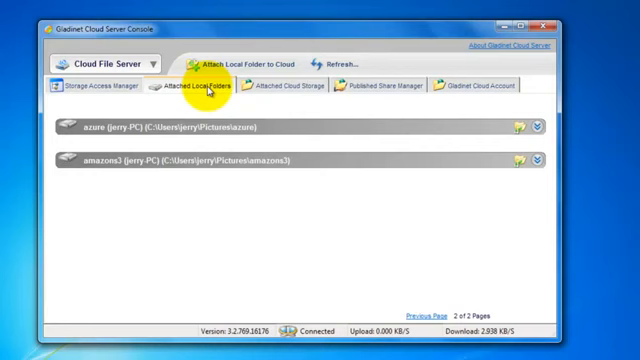
# Review Attached Local Folders, Attached Cloud Storage, Published Share Manager and Gladinet Cloud Account, returning to Attached Cloud Storage.
pyautogui.click(288, 88)
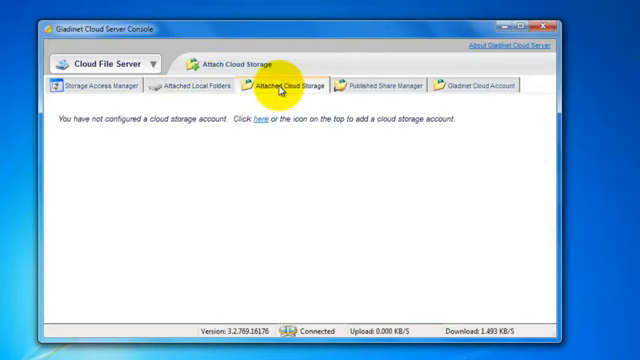
pyautogui.click(378, 86)
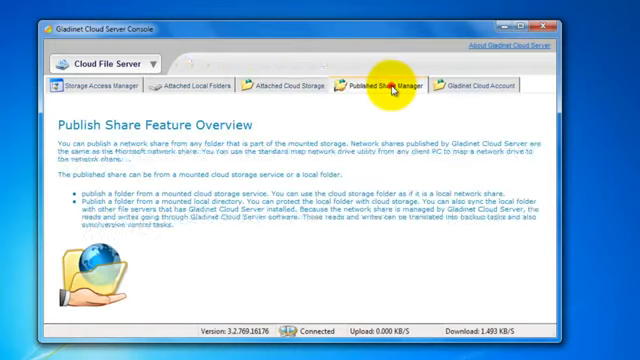
pyautogui.click(380, 88)
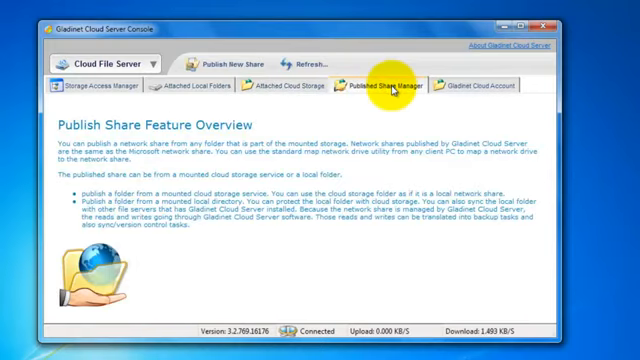
pyautogui.click(496, 88)
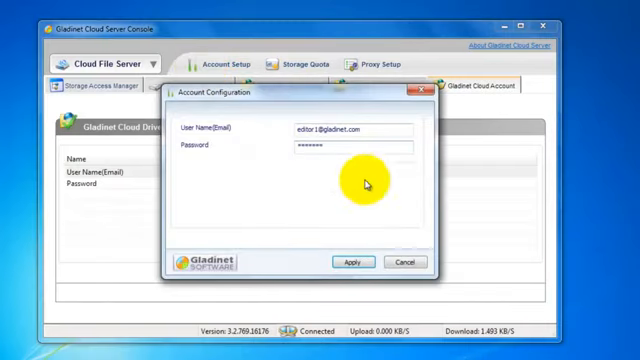
pyautogui.click(352, 262)
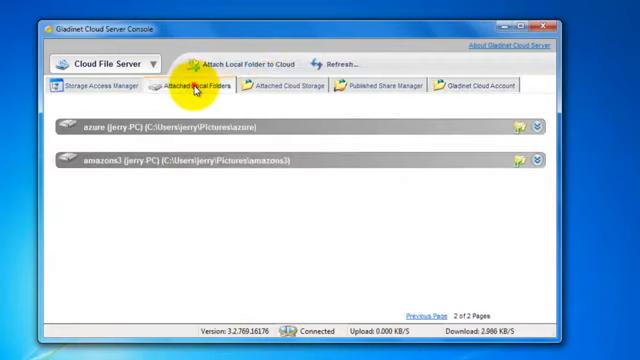
pyautogui.click(288, 86)
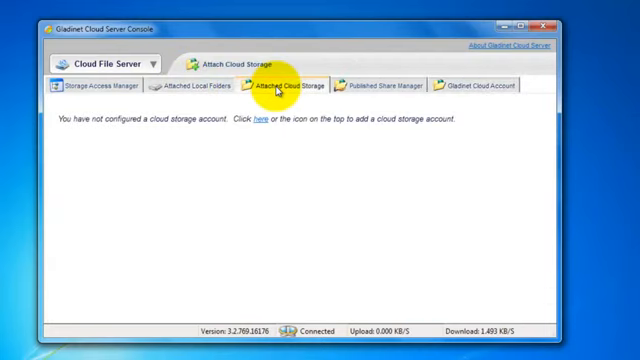
pyautogui.moveTo(256, 120)
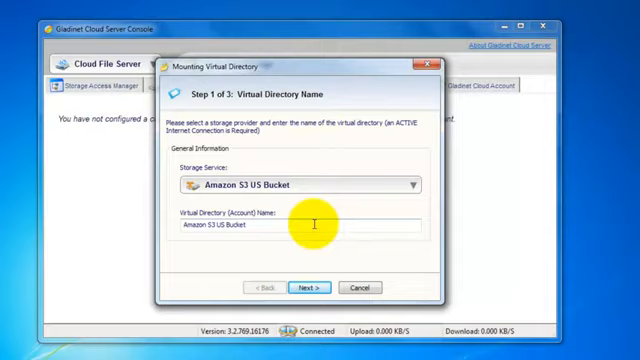
# Mount an Amazon S3 US Bucket as an attached cloud storage virtual directory.
pyautogui.click(312, 288)
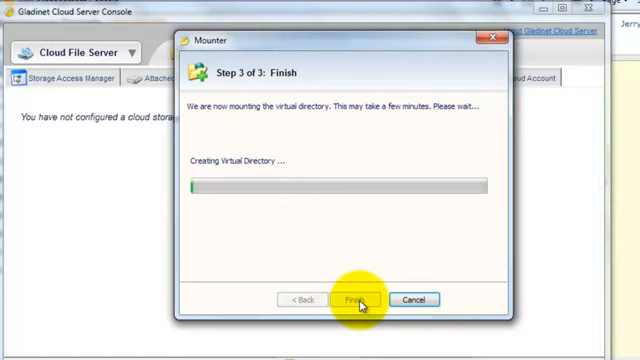
pyautogui.click(360, 300)
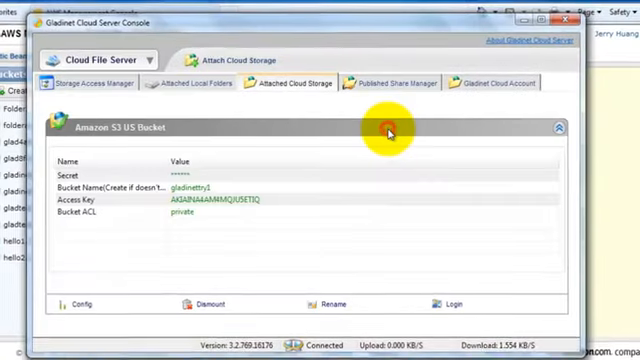
# Show the Storage Access Manager and select the Amazon S3 US Bucket folder in its tree.
pyautogui.click(96, 84)
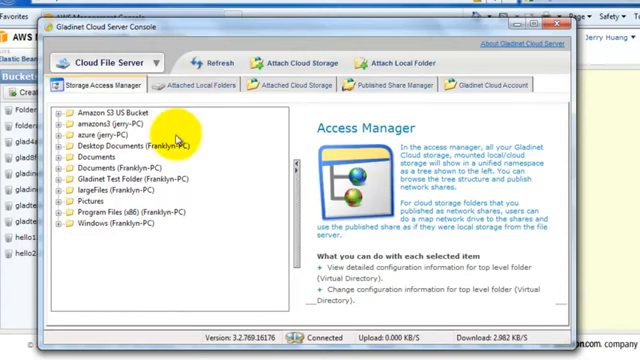
pyautogui.click(80, 114)
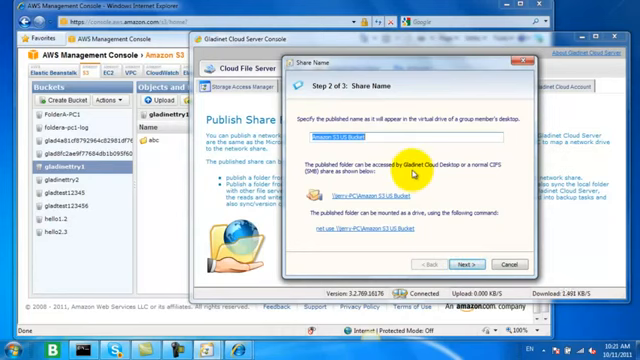
# Name the S3 share 'amazon' and grant user 'jerry' access to it.
pyautogui.write('amazon')
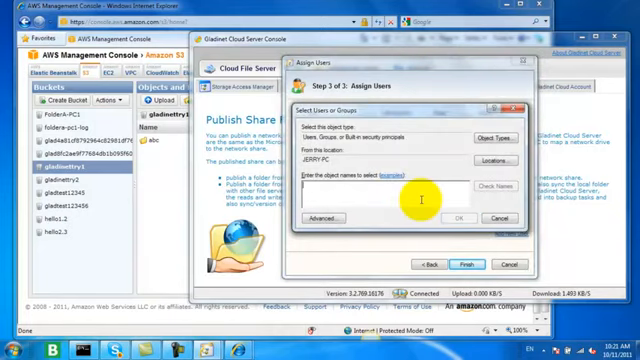
pyautogui.write('jerry')
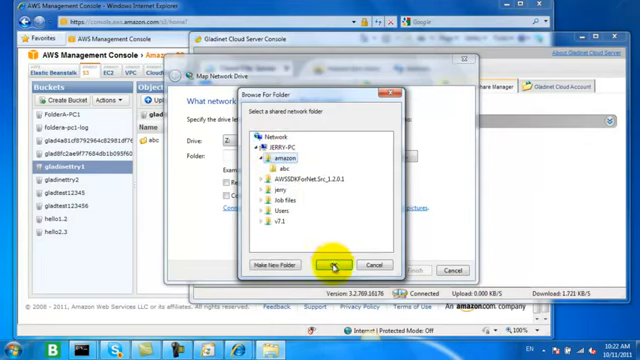
# Map the amazon share on the PC as a network drive and finish the mapping.
pyautogui.click(330, 264)
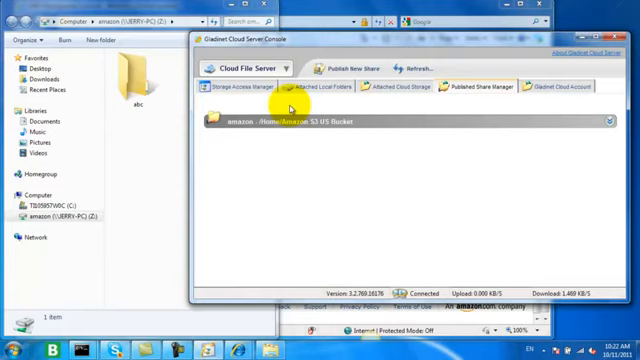
pyautogui.click(244, 90)
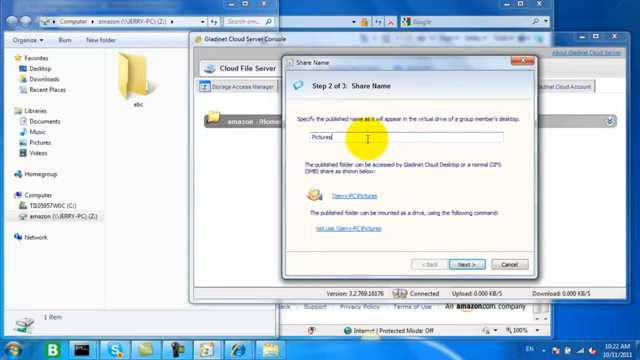
# Name the second share 'Pictures_Gcloud' and grant user 'jerry' access to it.
pyautogui.write('_G')
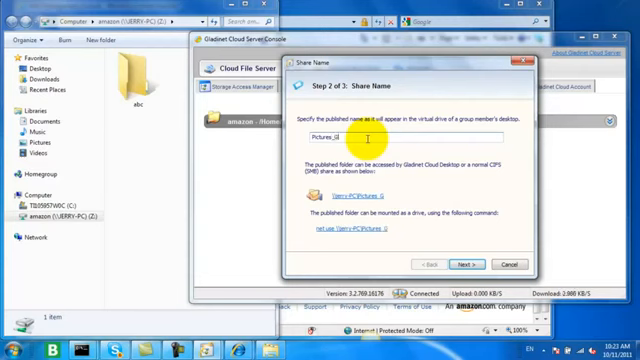
pyautogui.write('cloud')
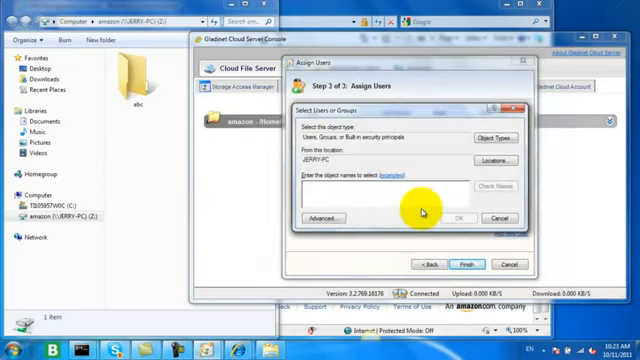
pyautogui.write('jerry')
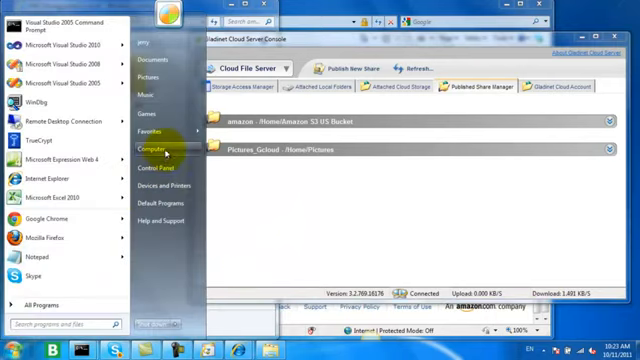
# From Computer's Map network drive, browse to the Pictures_Gcloud share and map it as a drive.
pyautogui.rightClick(144, 146)
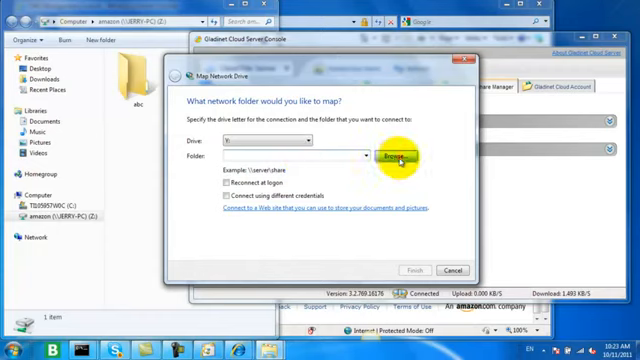
pyautogui.click(398, 160)
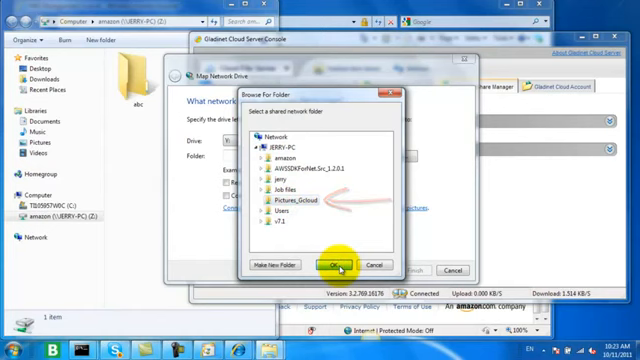
pyautogui.click(332, 264)
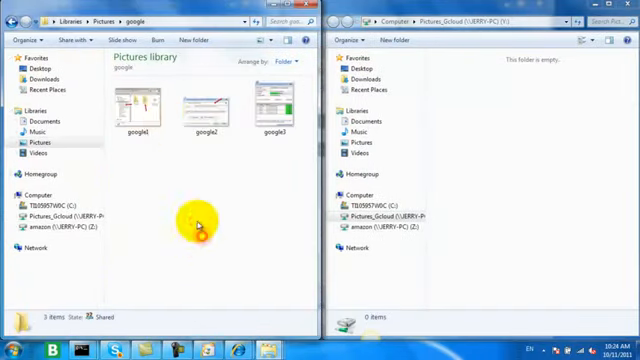
# Copy google1, google2 and google3 from the Pictures library into the Pictures_Gcloud drive.
pyautogui.click(132, 104)
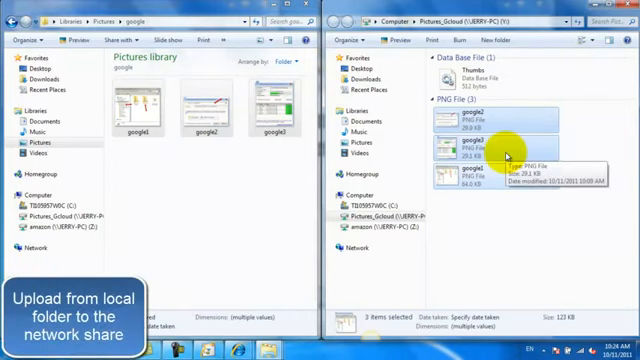
pyautogui.moveTo(512, 216)
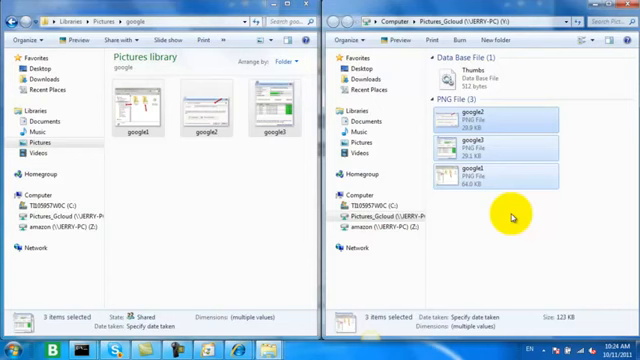
pyautogui.moveTo(296, 304)
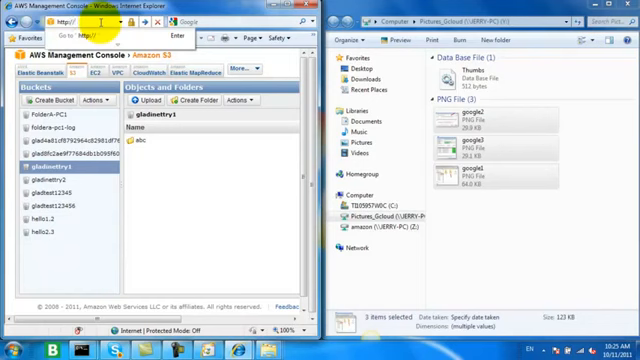
# Go to gcloud.gl, sign in and browse to the Pictures folder listing the three google pictures.
pyautogui.write('gcloud.gl')
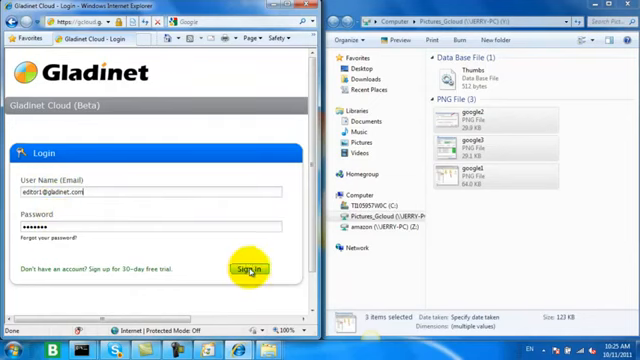
pyautogui.click(244, 272)
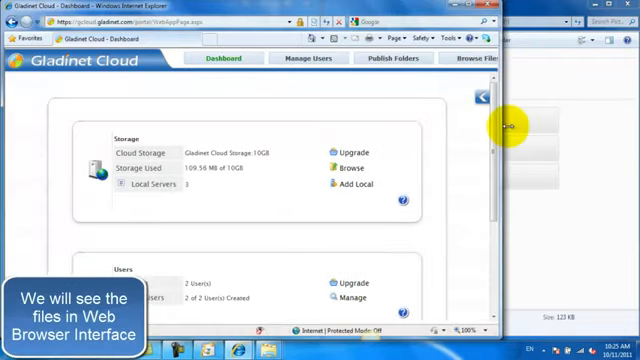
pyautogui.click(480, 58)
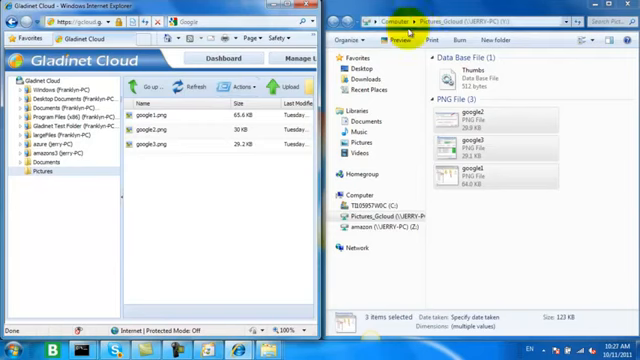
# Switch Explorer to the amazon drive and copy the google pictures into it.
pyautogui.click(404, 18)
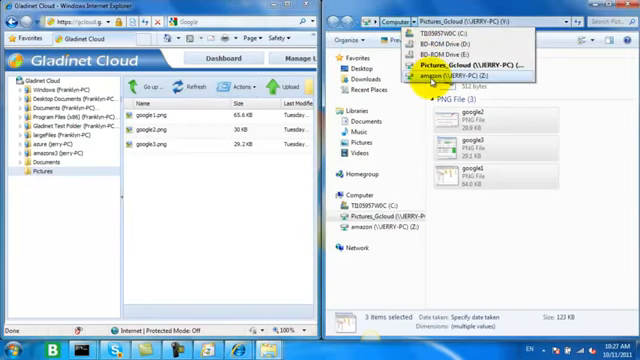
pyautogui.click(448, 76)
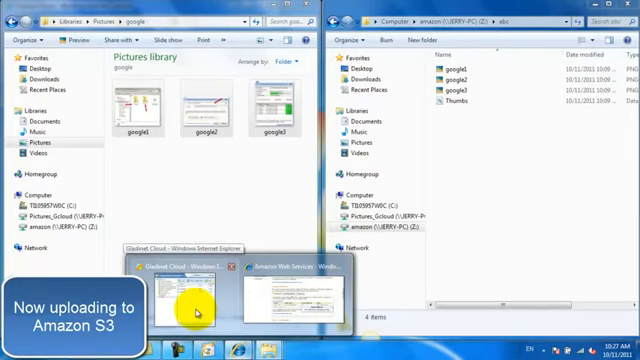
pyautogui.click(196, 290)
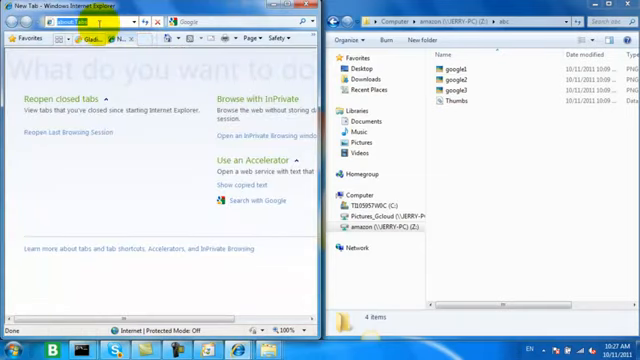
# Sign in to the AWS console at s3.amazonaws.com and open the Gladinet bucket behind the amazon share.
pyautogui.write('s3.amaz')
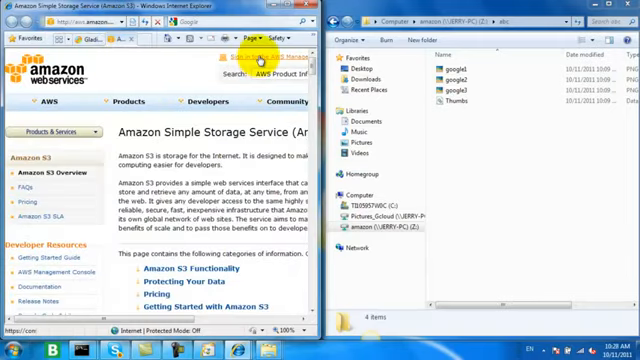
pyautogui.click(256, 60)
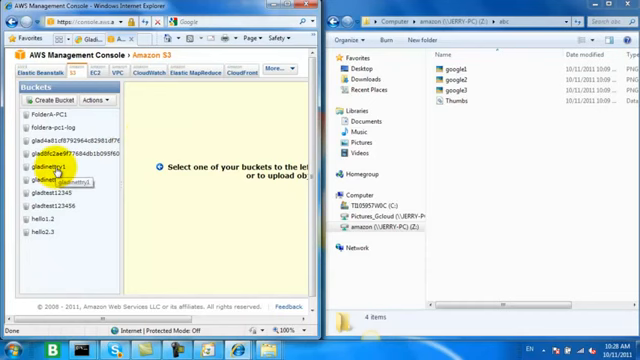
pyautogui.click(48, 182)
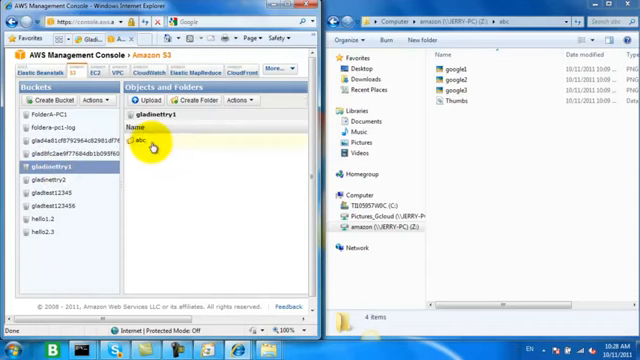